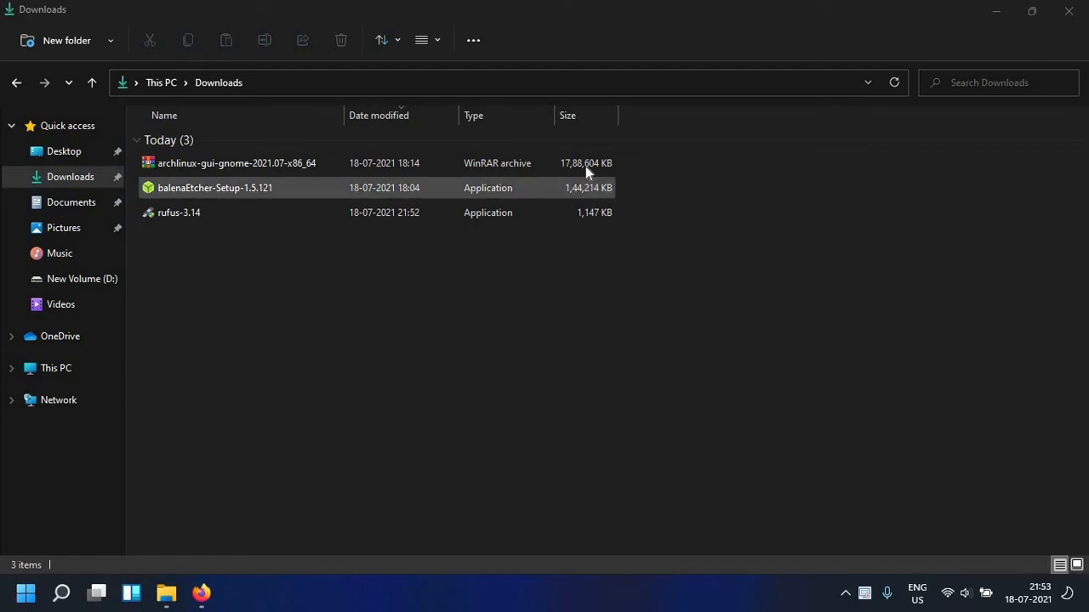
Launch Rufus 3.14 beside the Downloads list and dismiss the AutoPlay notification for the plugged-in USB drive
left_click(236, 163)
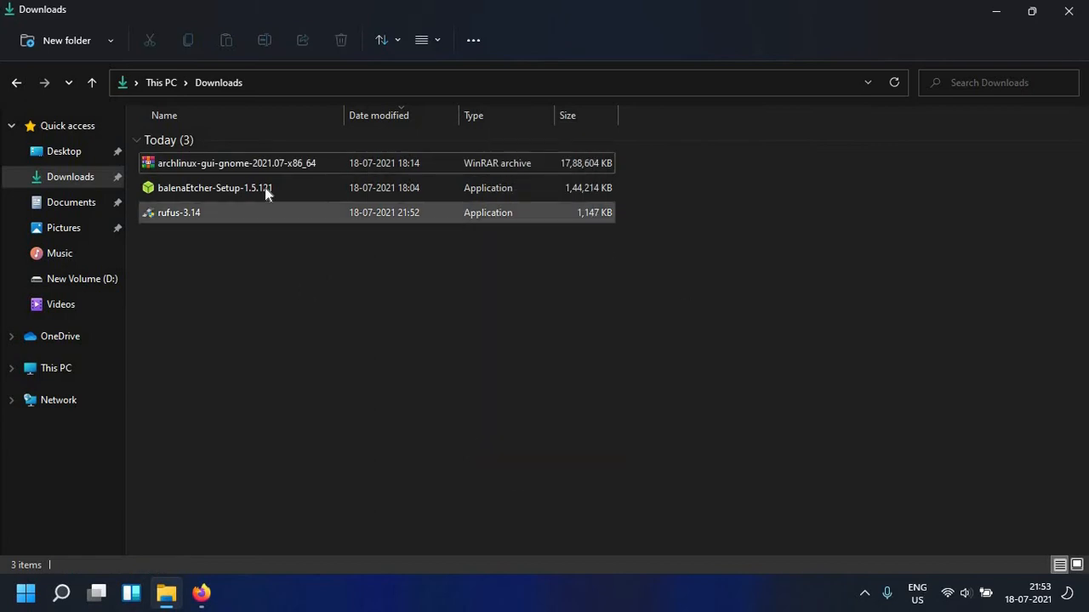
left_click(214, 187)
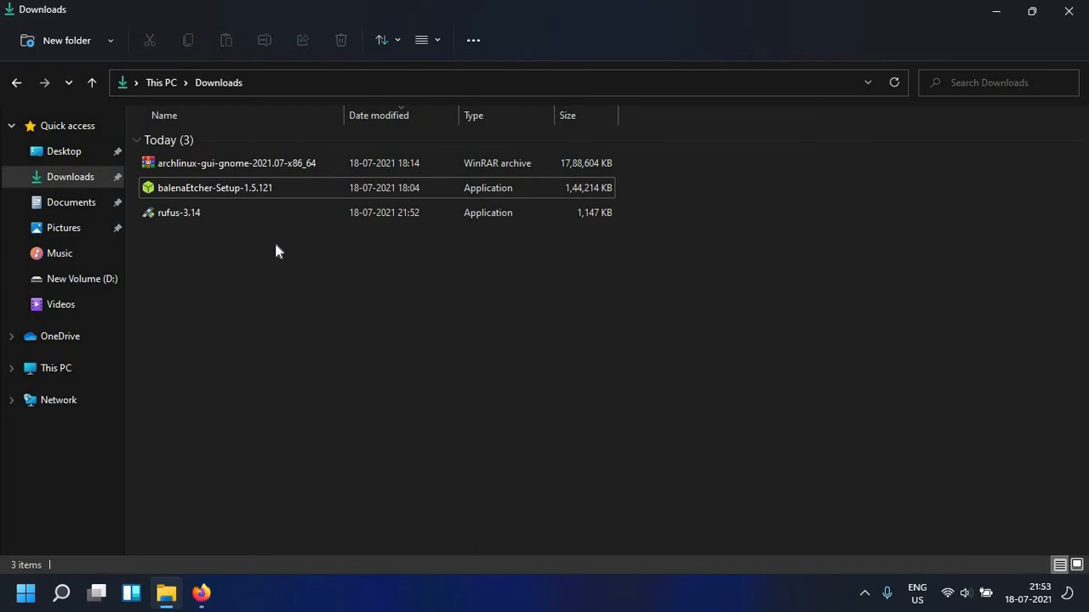
mouse_move(258, 247)
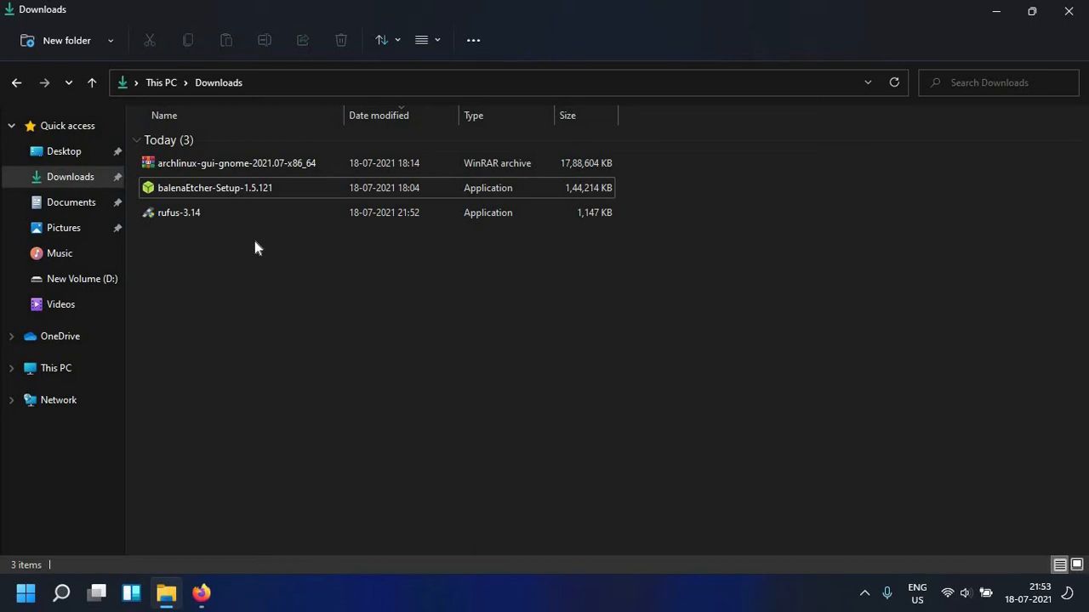
mouse_move(420, 334)
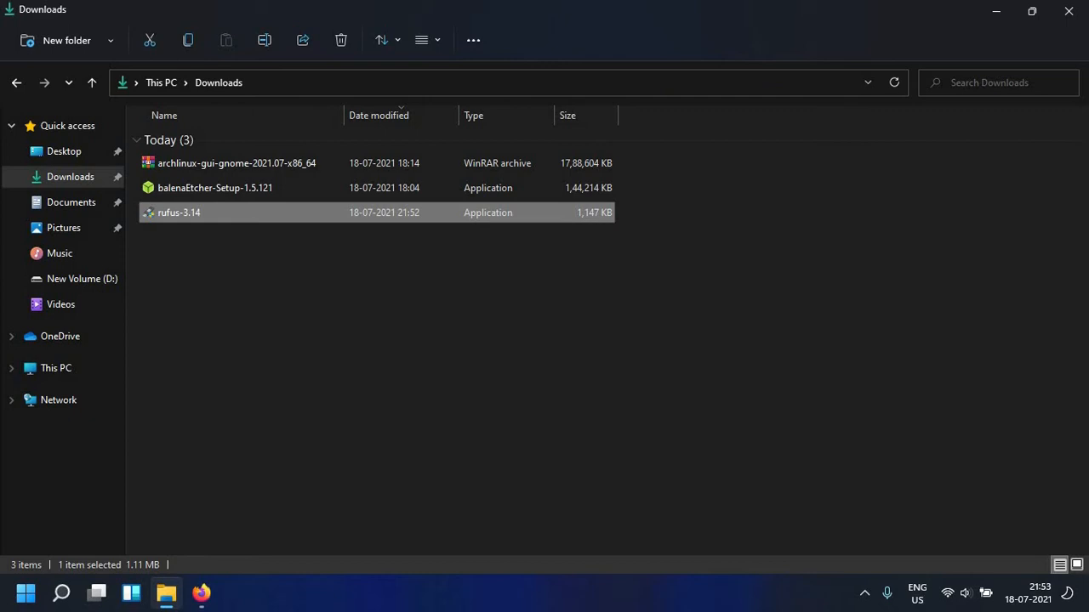
double_click(178, 213)
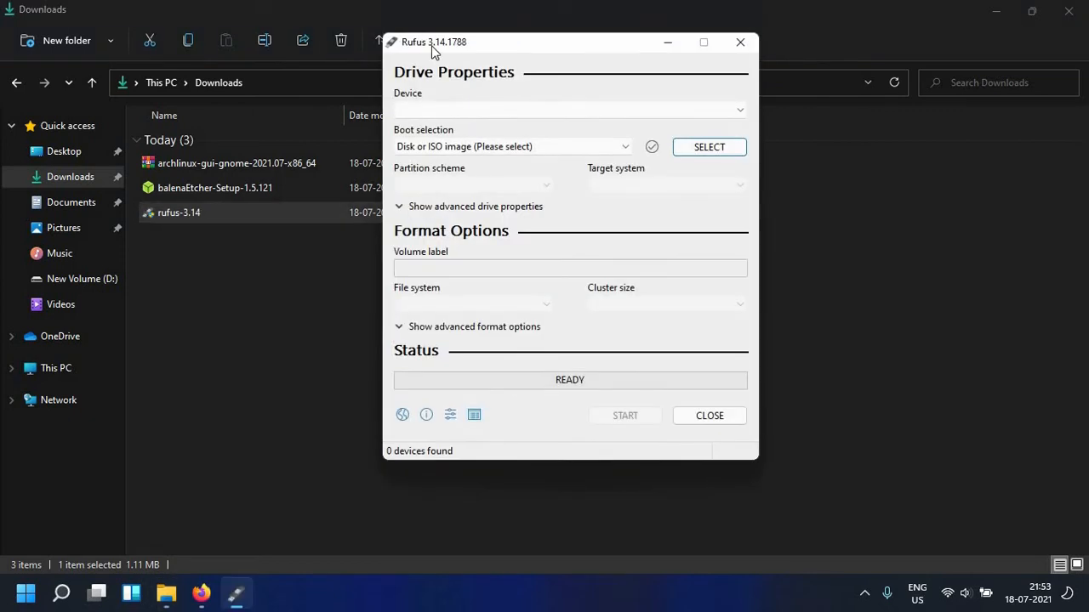
left_click_drag(434, 42, 707, 98)
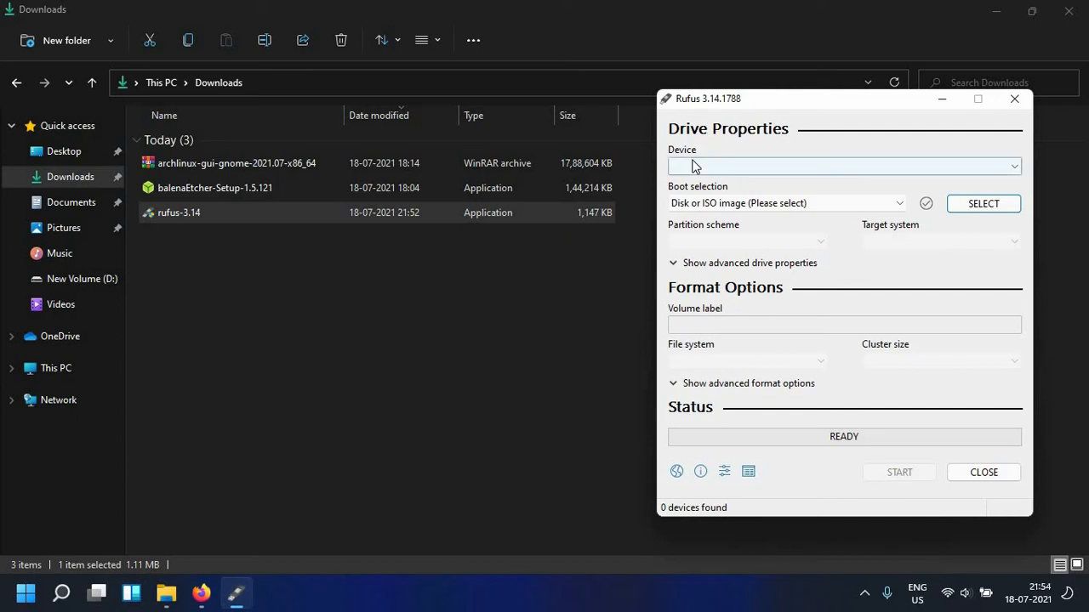
mouse_move(808, 166)
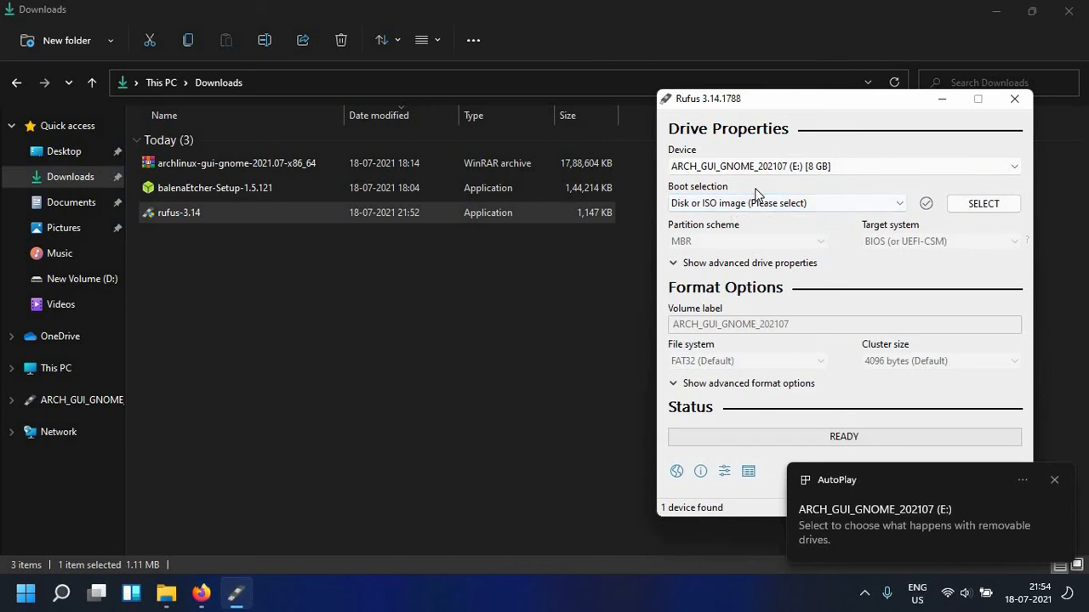
left_click(1055, 480)
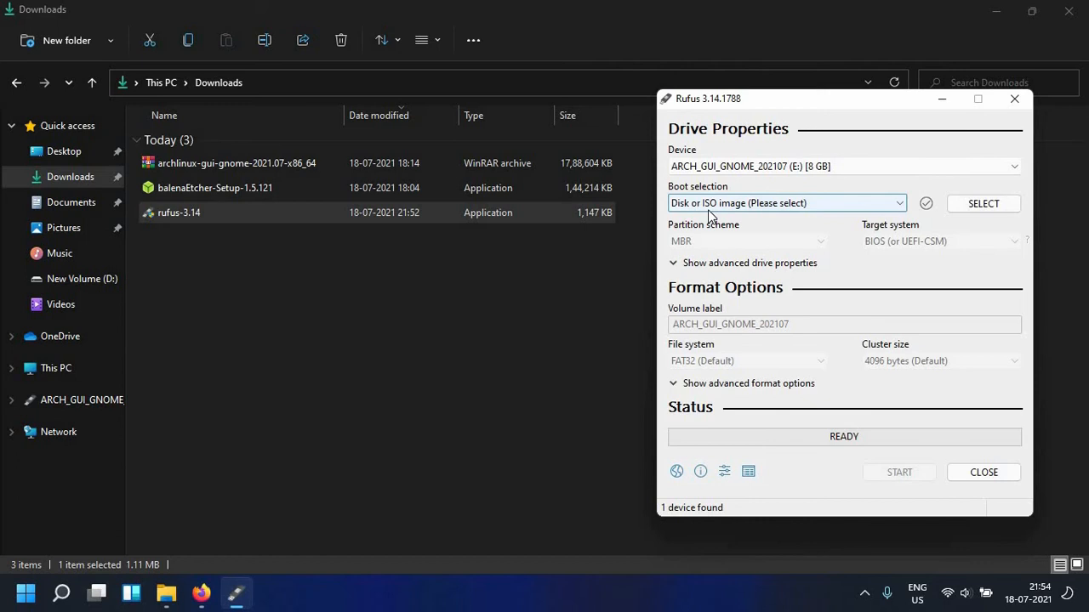
mouse_move(715, 217)
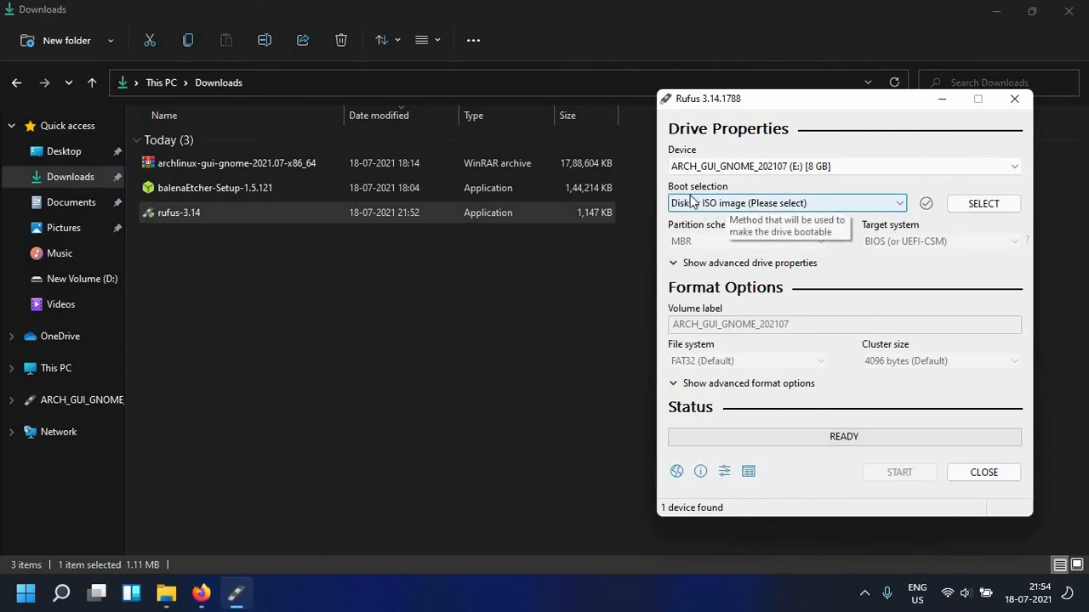
Load archlinux-gui-gnome-2021.07-x86_64.iso as the boot image for the 8 GB drive
left_click(983, 203)
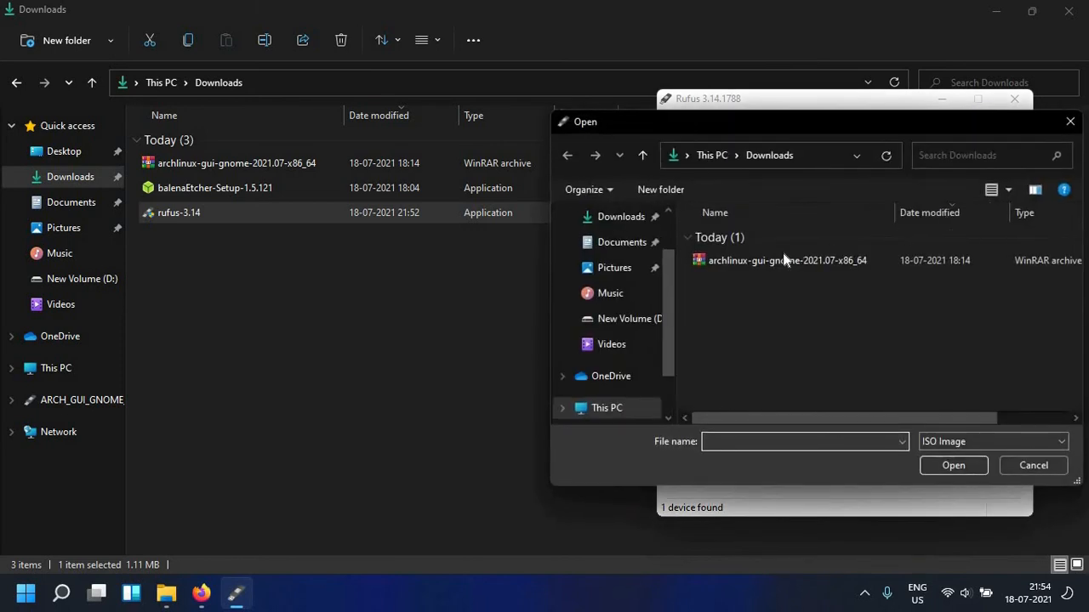
mouse_move(783, 260)
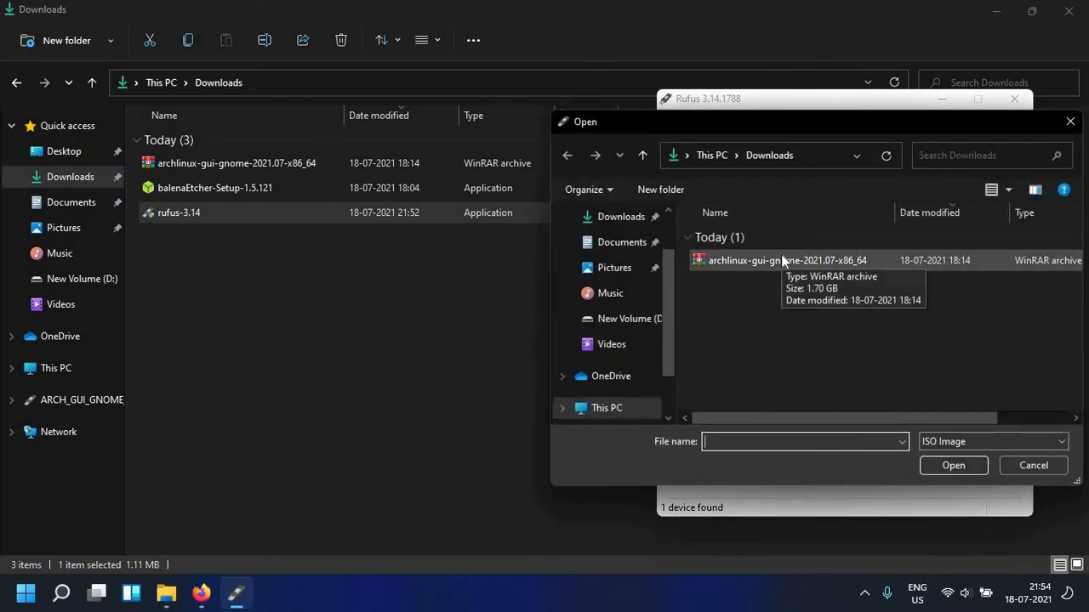
left_click(784, 260)
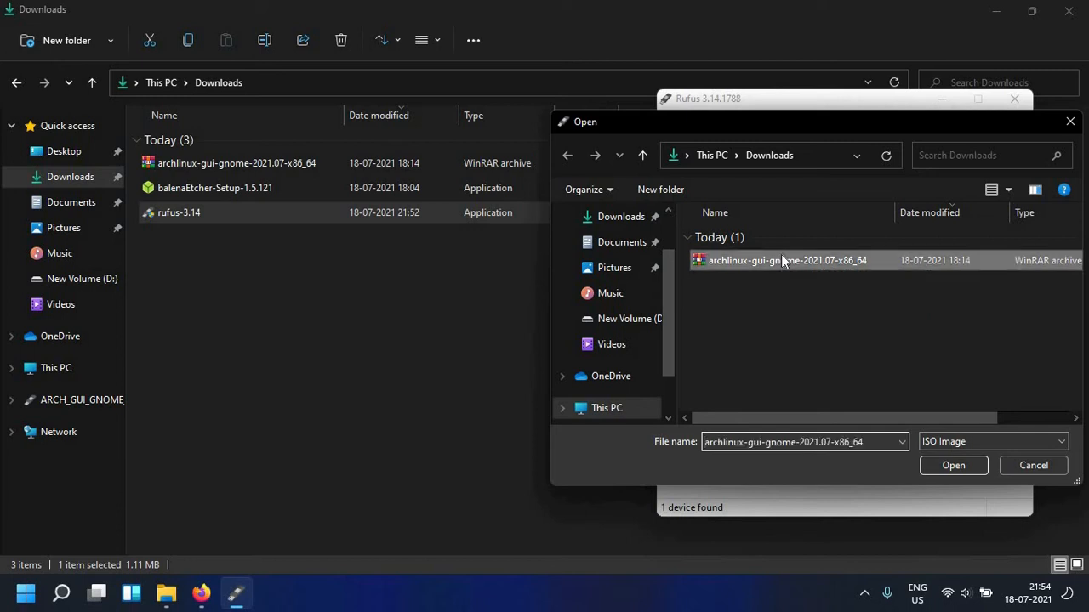
left_click(952, 465)
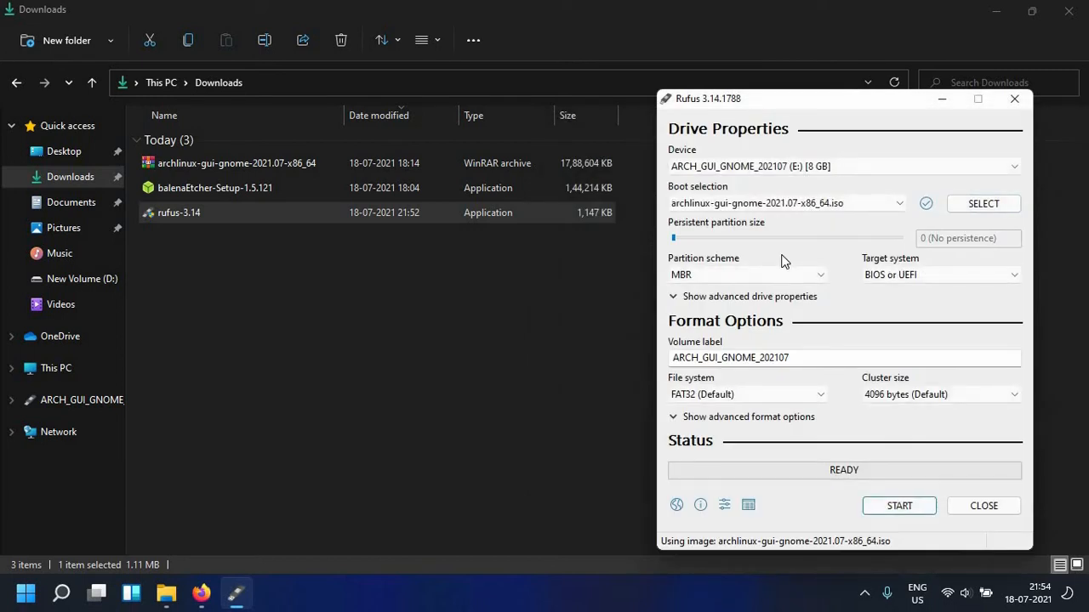
mouse_move(743, 203)
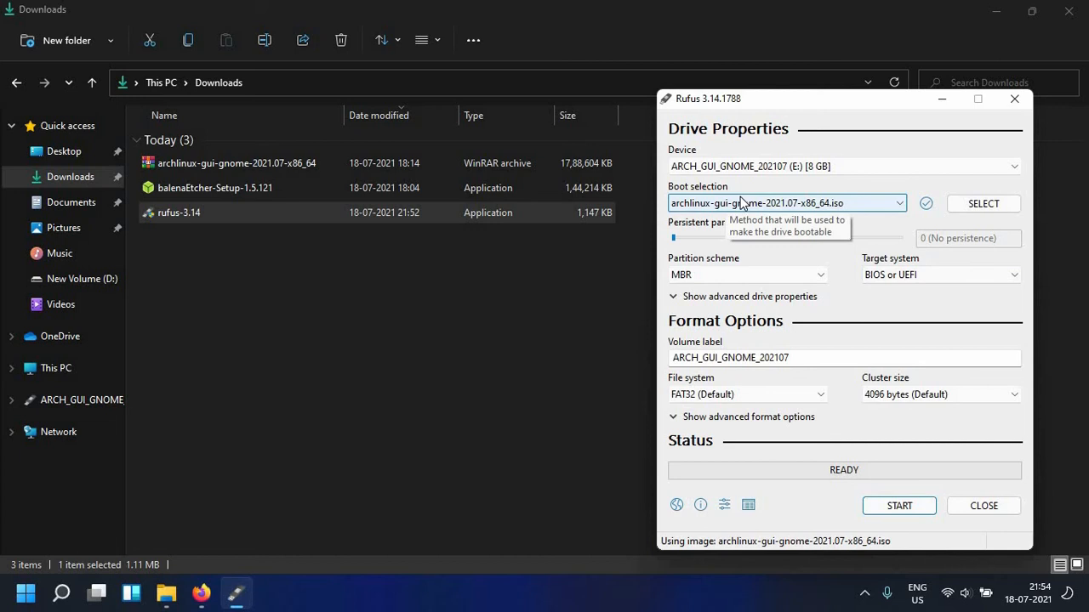
mouse_move(719, 265)
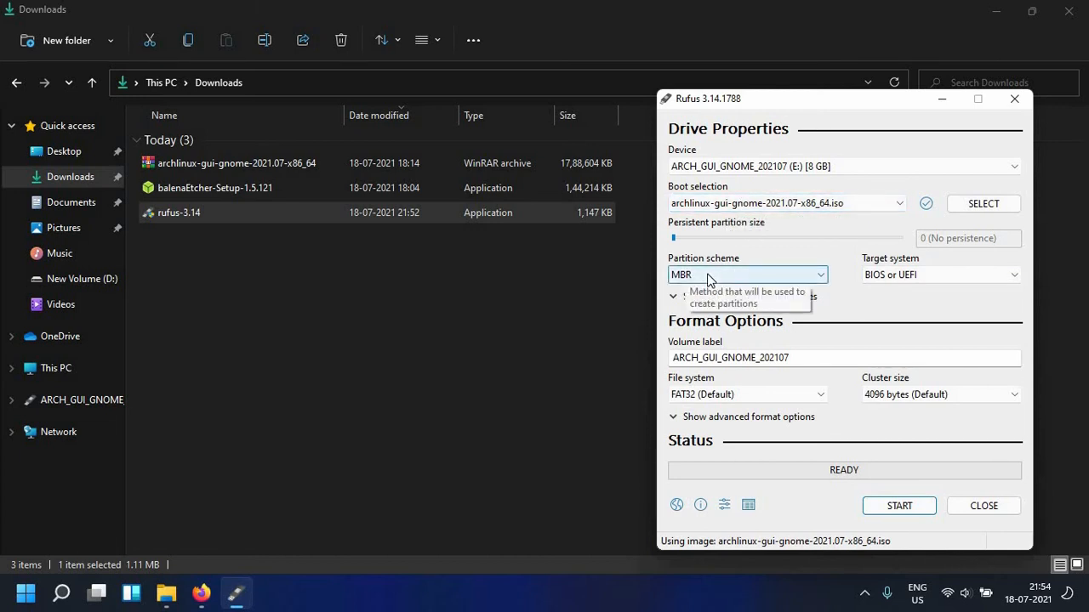
mouse_move(885, 304)
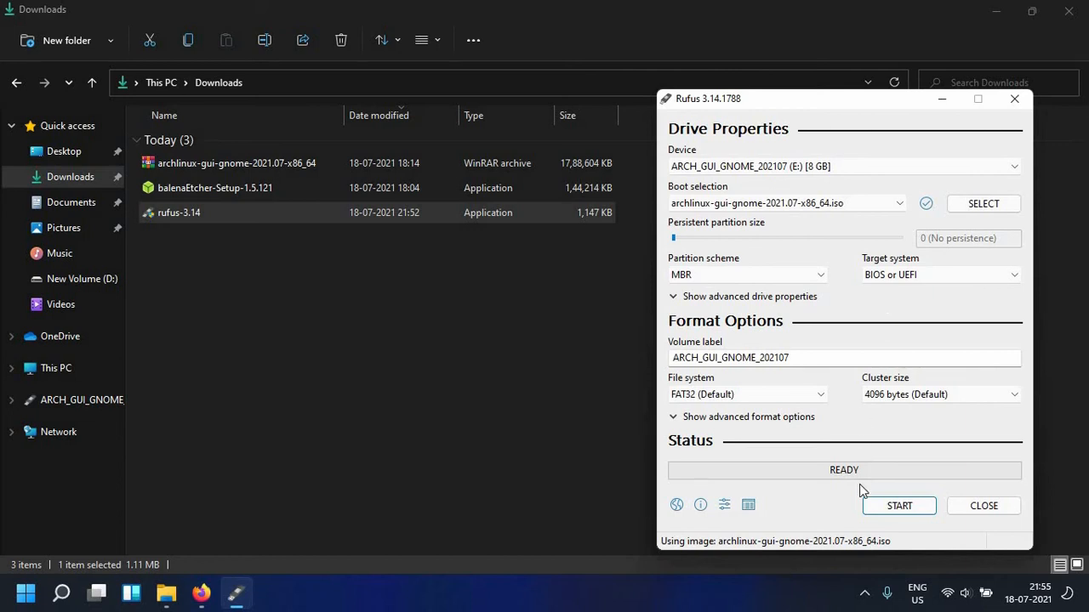
Start the write and choose DD Image mode in the ISOHybrid dialog, reaching the data-destruction warning
left_click(898, 505)
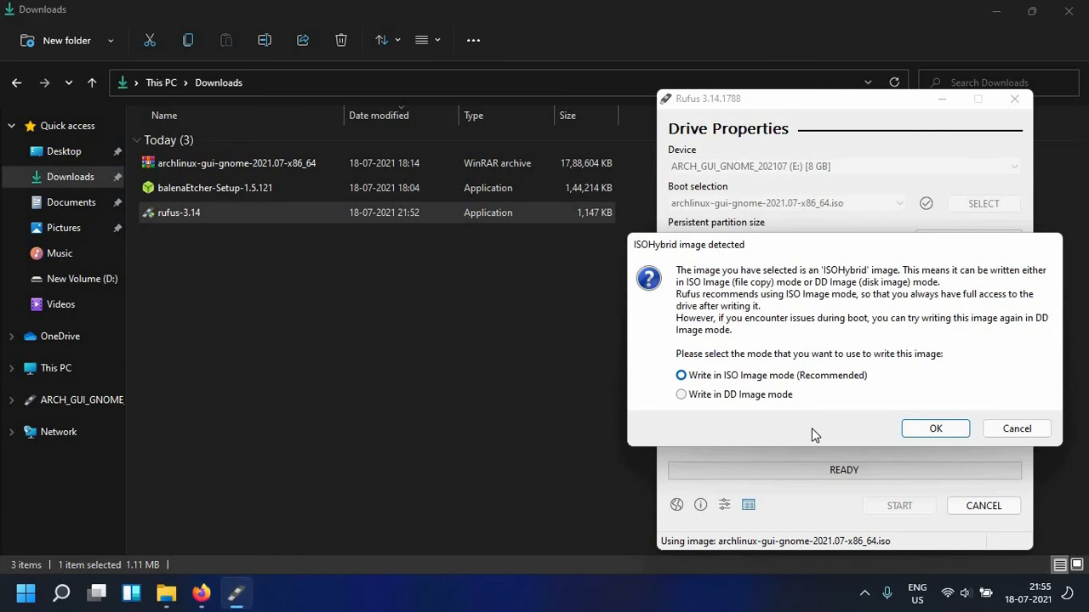
mouse_move(742, 411)
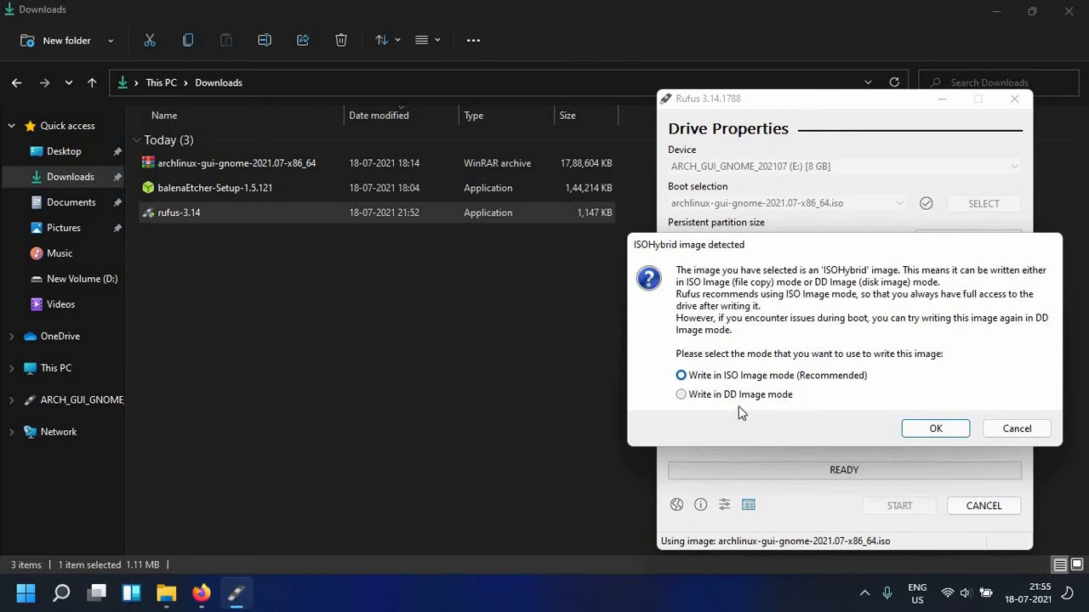
mouse_move(724, 396)
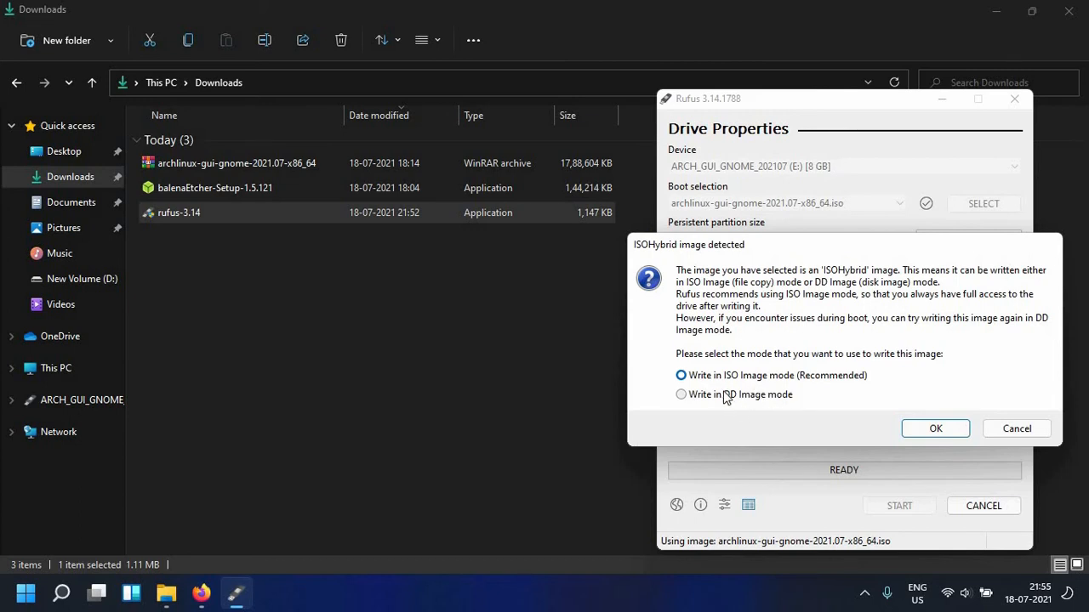
left_click(680, 394)
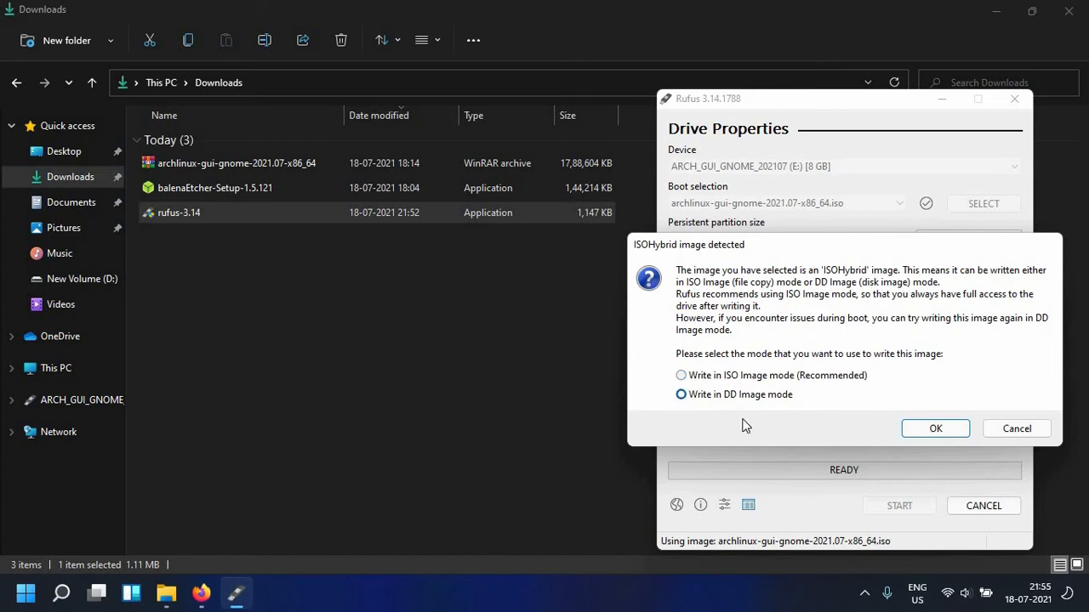
left_click(679, 375)
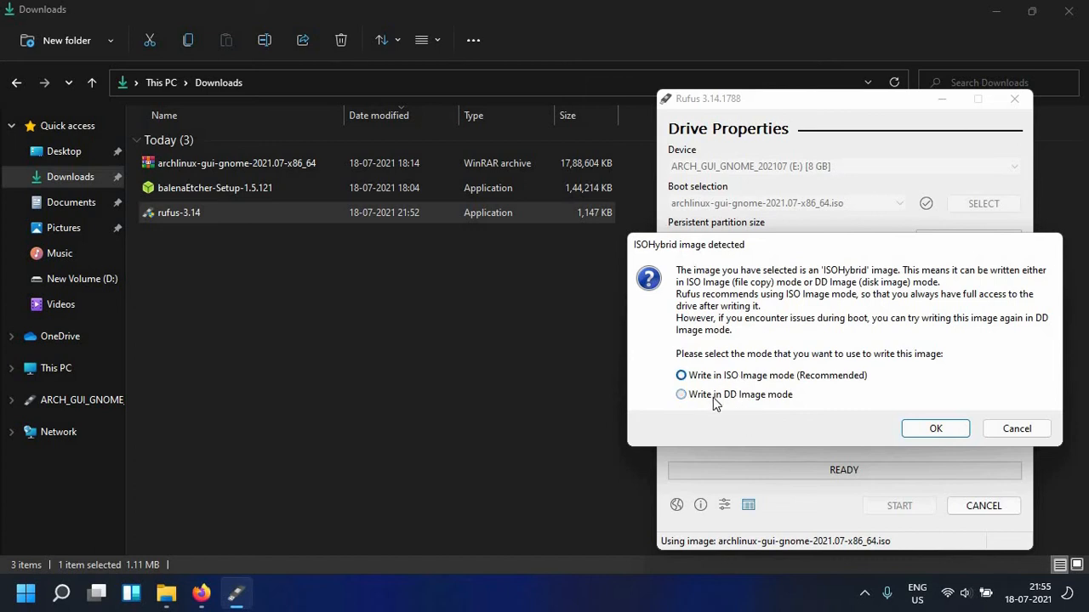
left_click(680, 394)
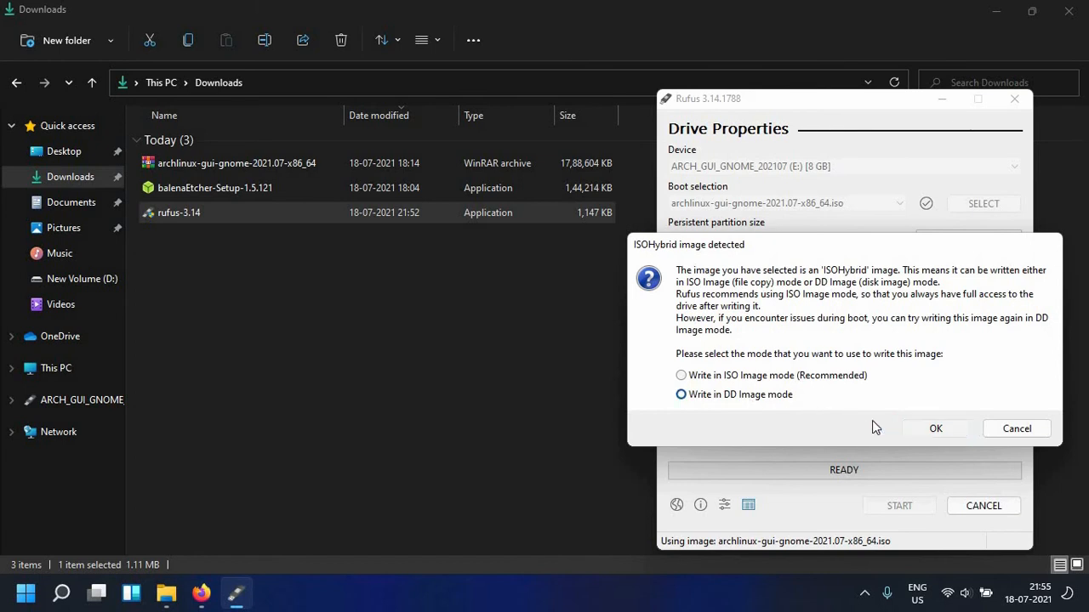
left_click(934, 428)
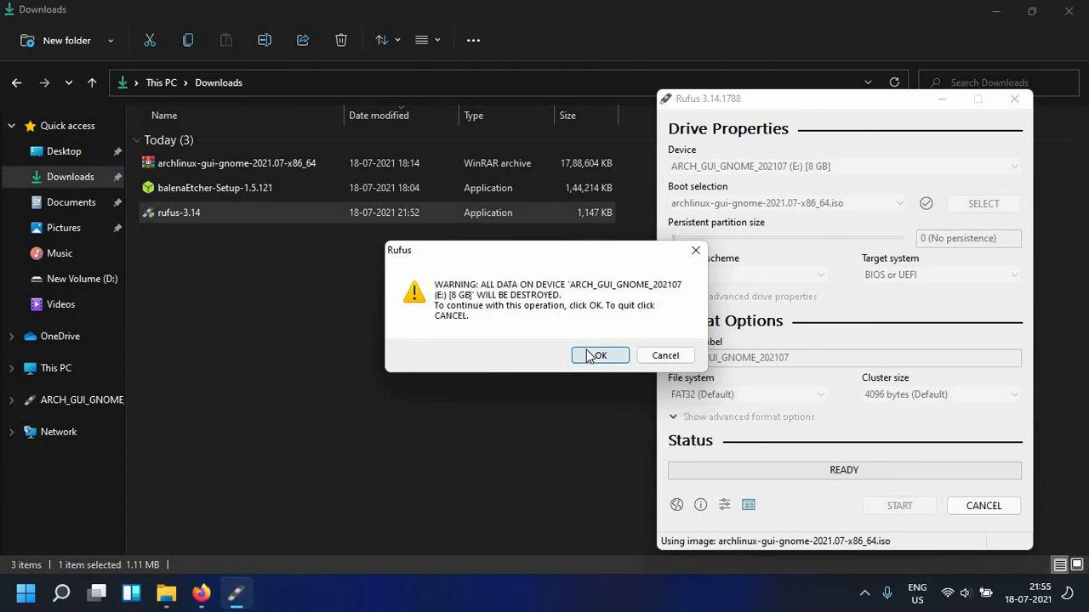
Accept erasing the 8 GB drive so Rufus writes the image and reports green READY
left_click(599, 355)
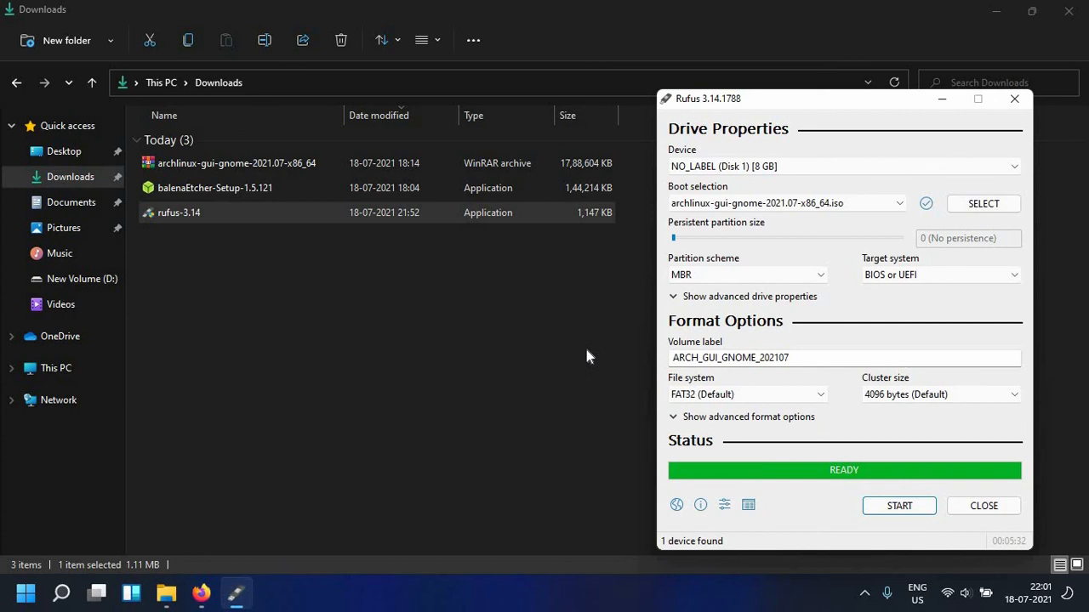
mouse_move(193, 579)
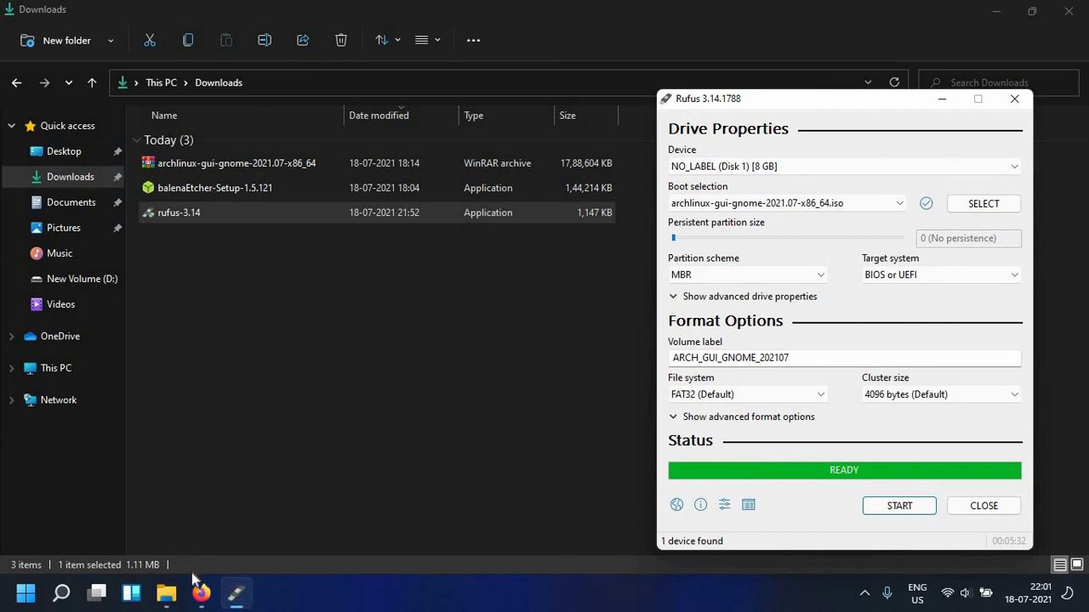
mouse_move(590, 356)
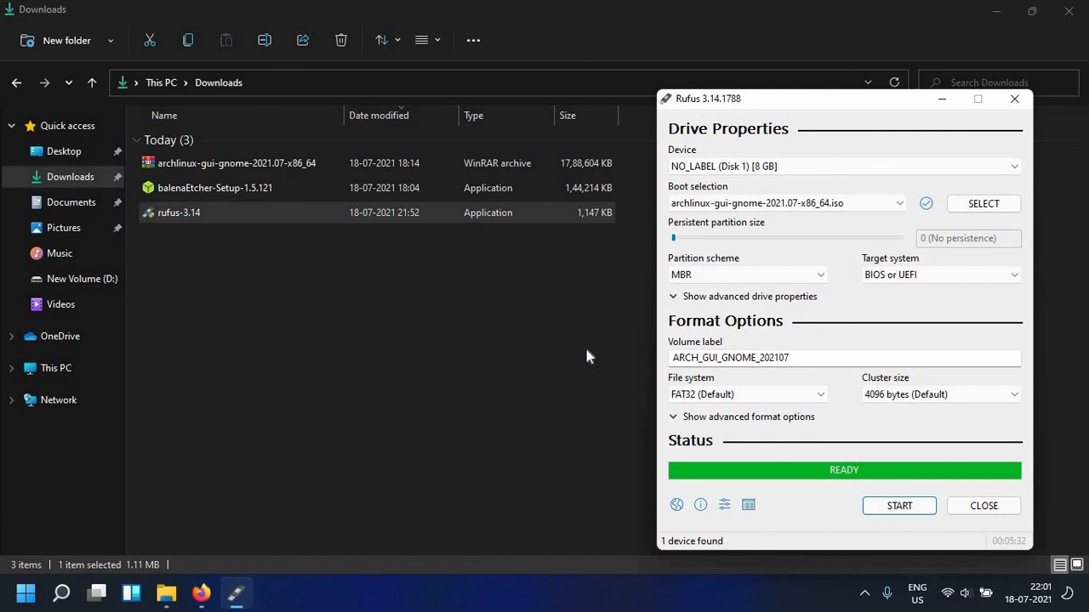